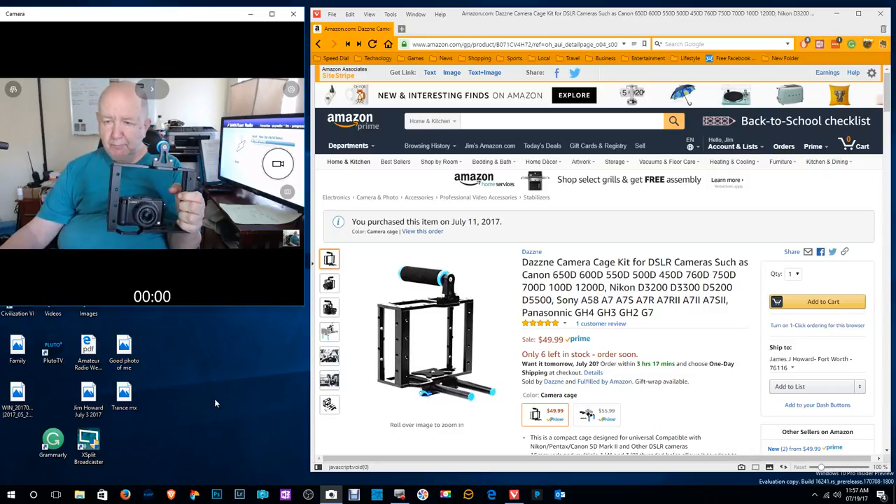
Select the in-use photo thumbnail of the camera cage rig on the Amazon listing.
left_click(328, 306)
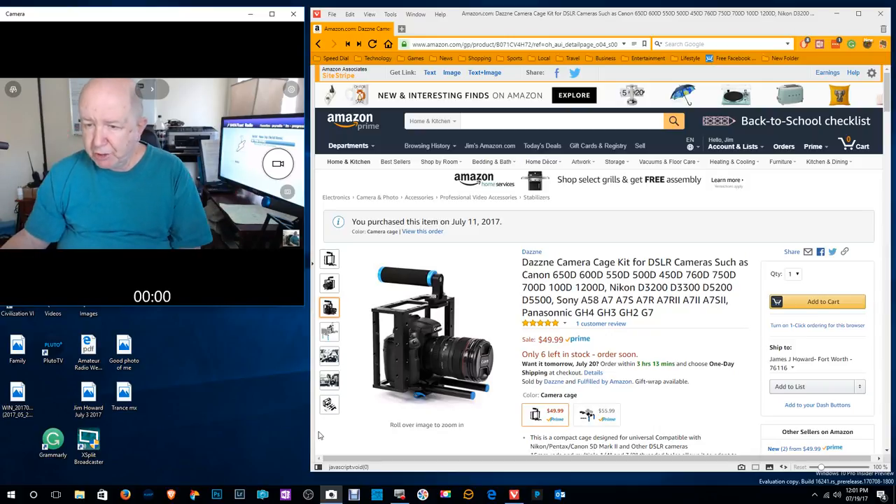
mouse_move(336, 432)
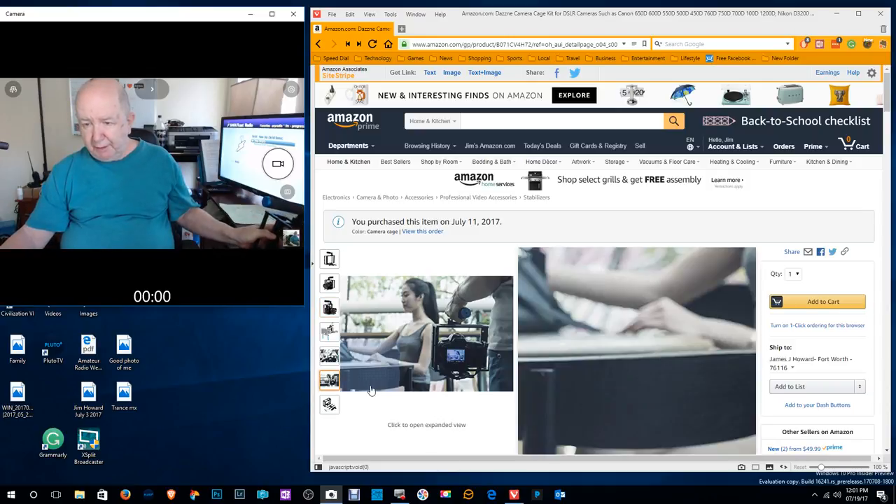
Cycle through the bare cage, Canon-mounted, side-view and shoulder-rig product photos.
left_click(329, 259)
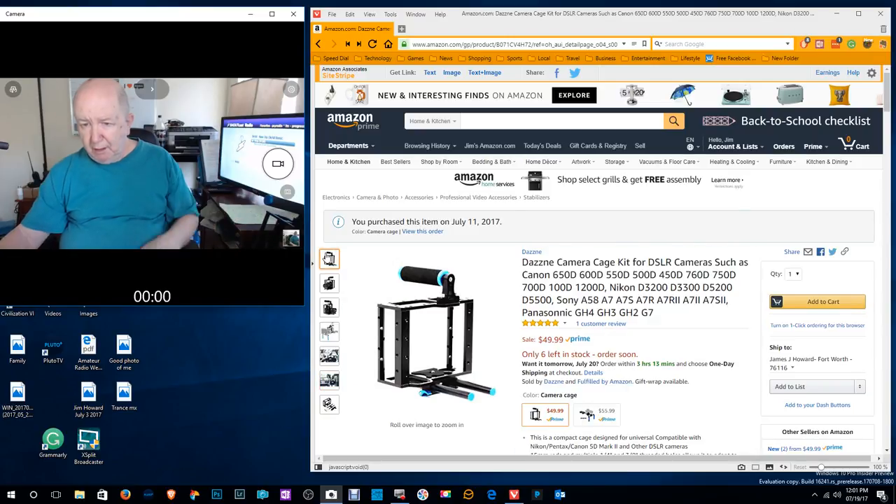
mouse_move(437, 308)
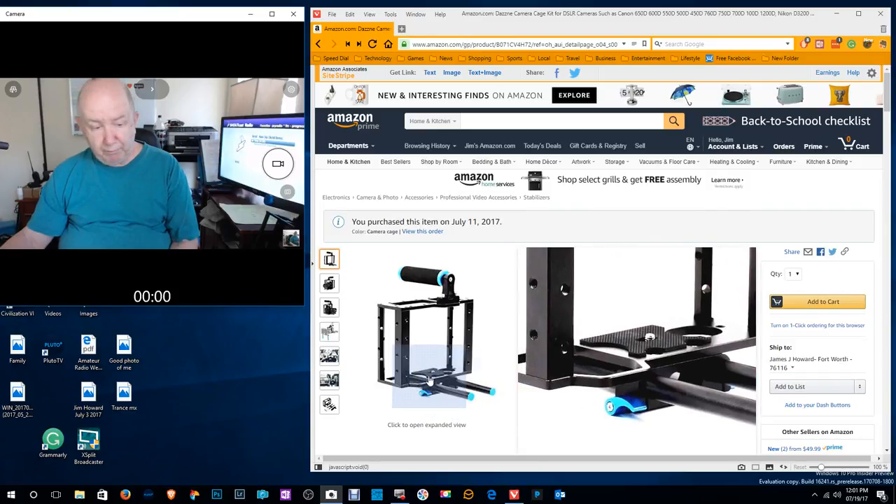
left_click(329, 283)
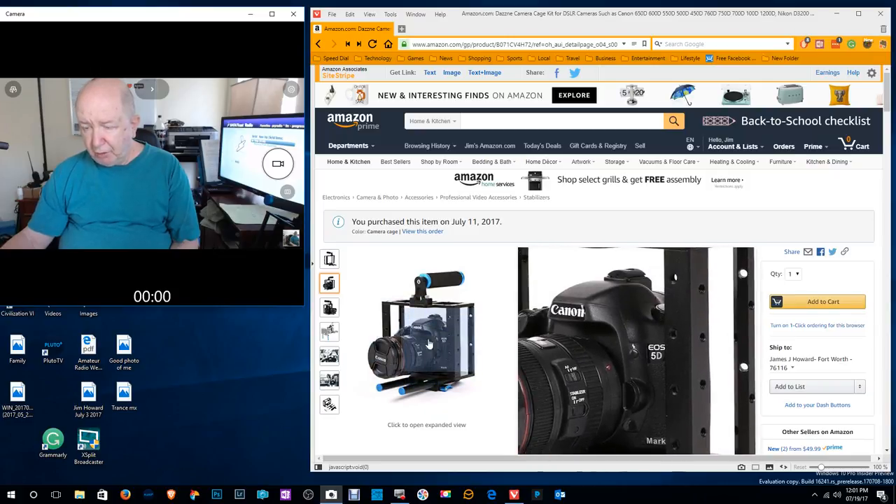
left_click(328, 308)
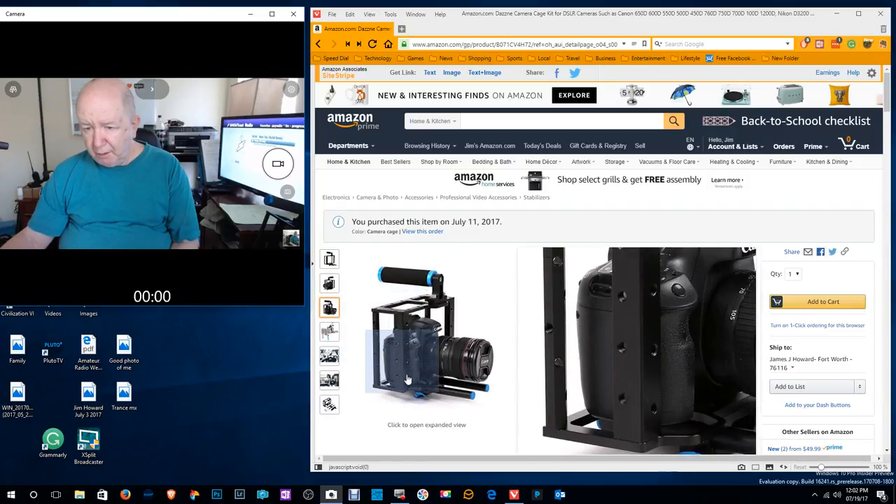
left_click(329, 331)
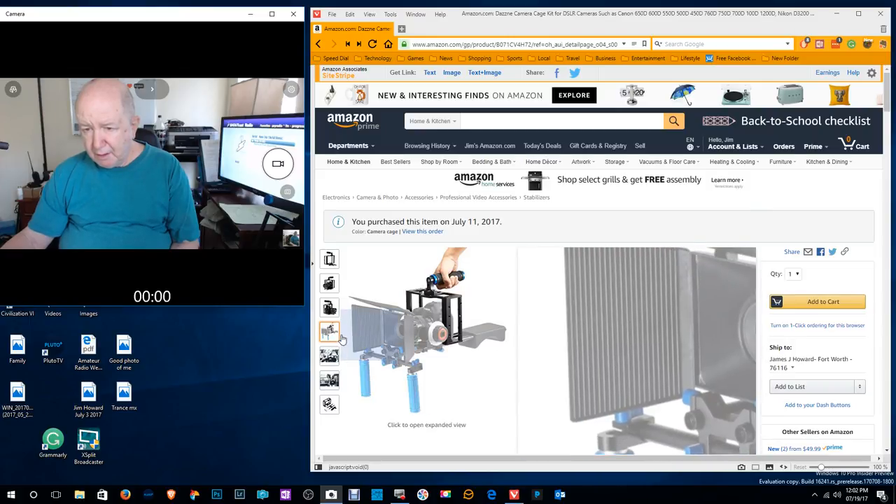
Revisit the in-use, empty cage and camera photos, ending on the disassembled kit parts.
left_click(329, 357)
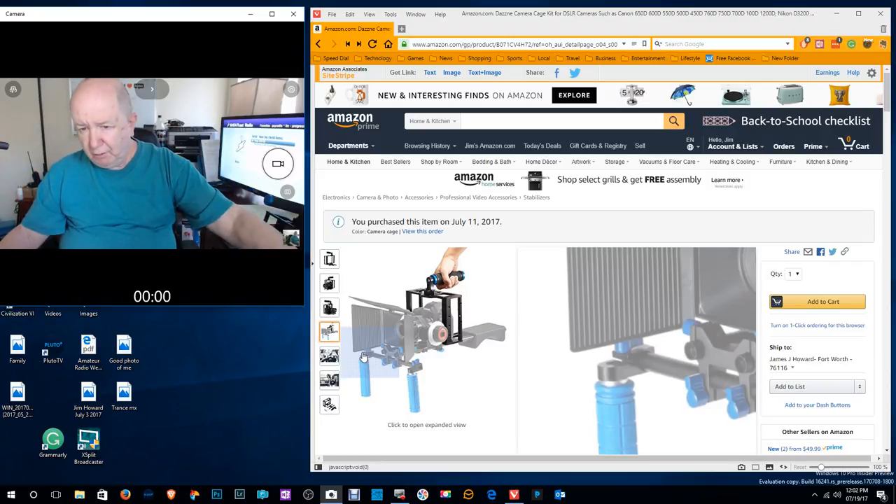
left_click(329, 355)
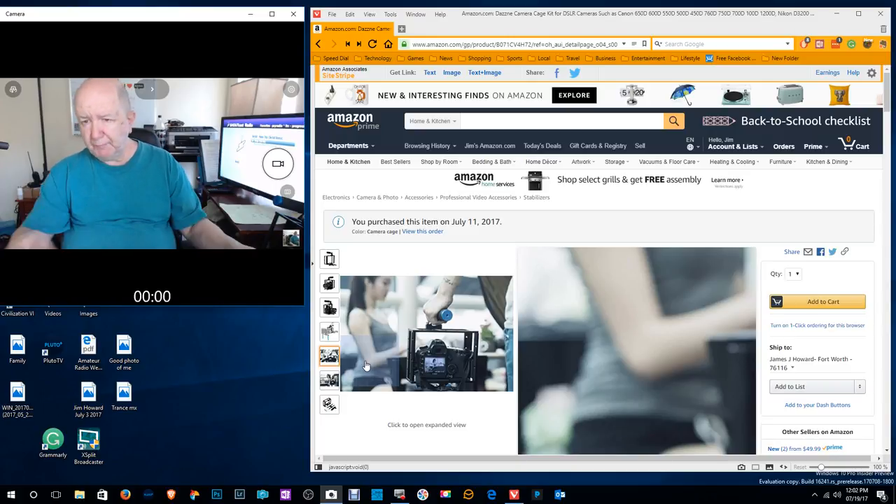
left_click(329, 259)
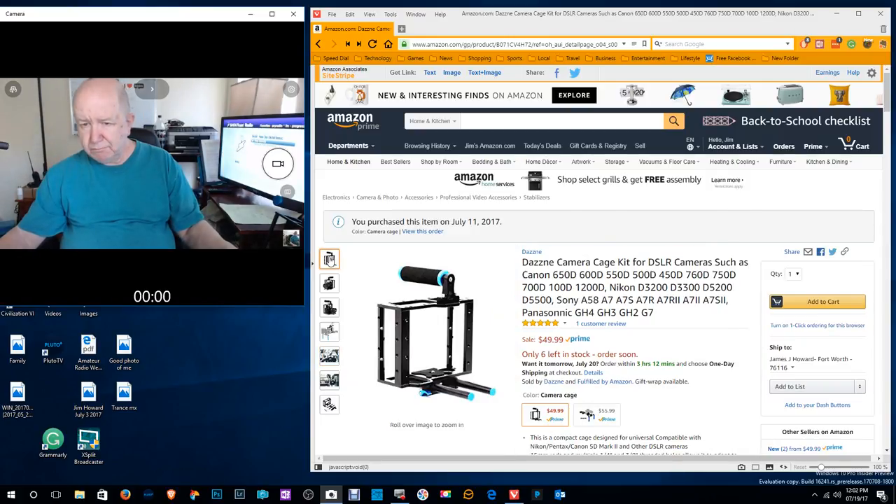
left_click(329, 308)
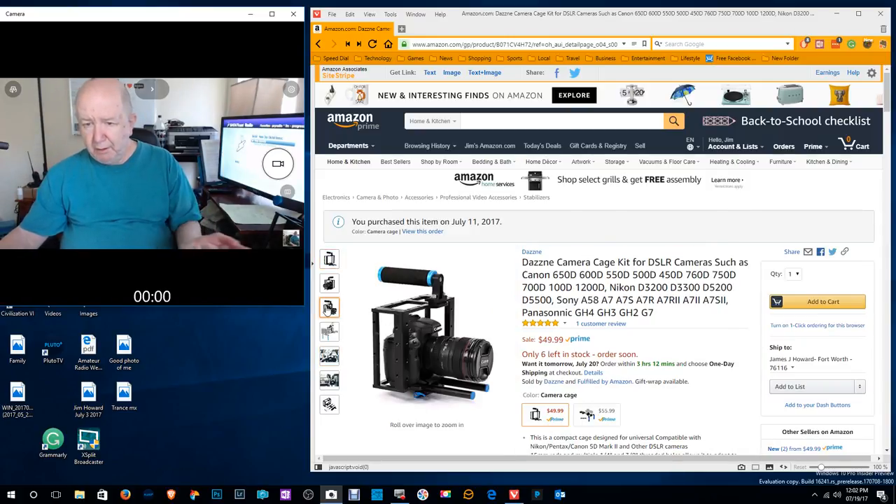
left_click(329, 356)
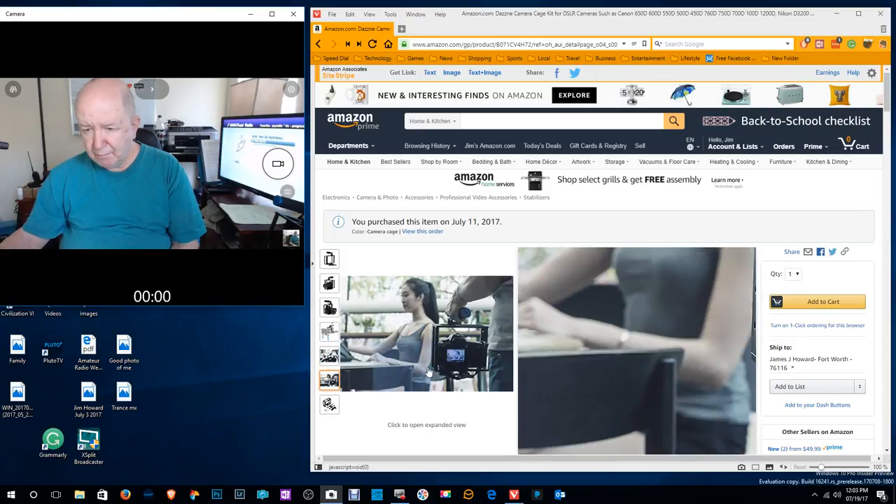
left_click(329, 404)
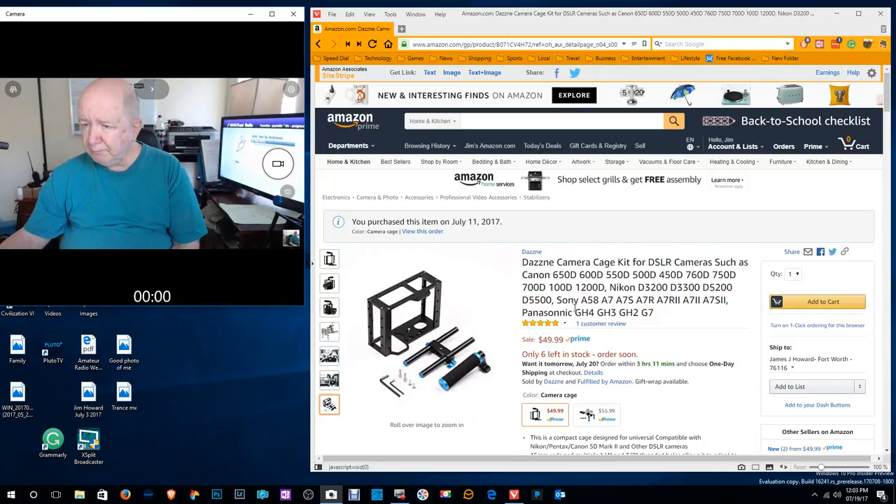
Scroll down to the Product Description photo of a Canon camera in the cage.
scroll("down", 3)
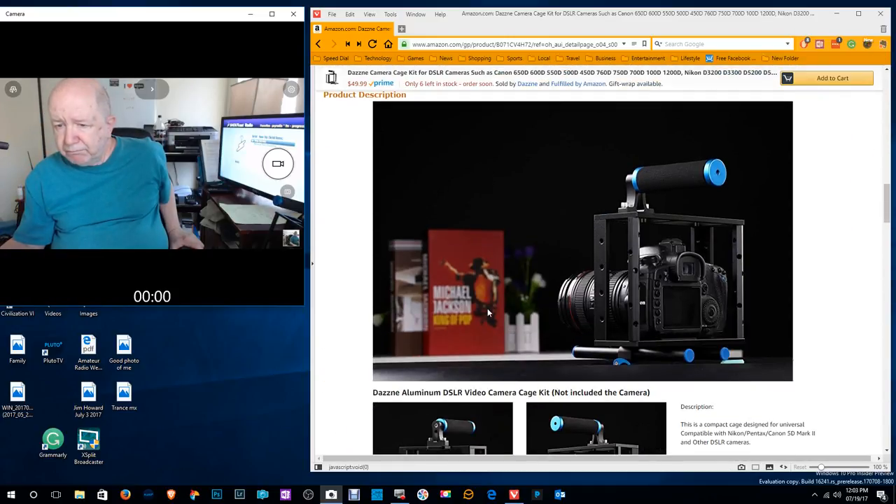
Scroll past the product information table to the customer questions and reviews.
scroll("down", 3)
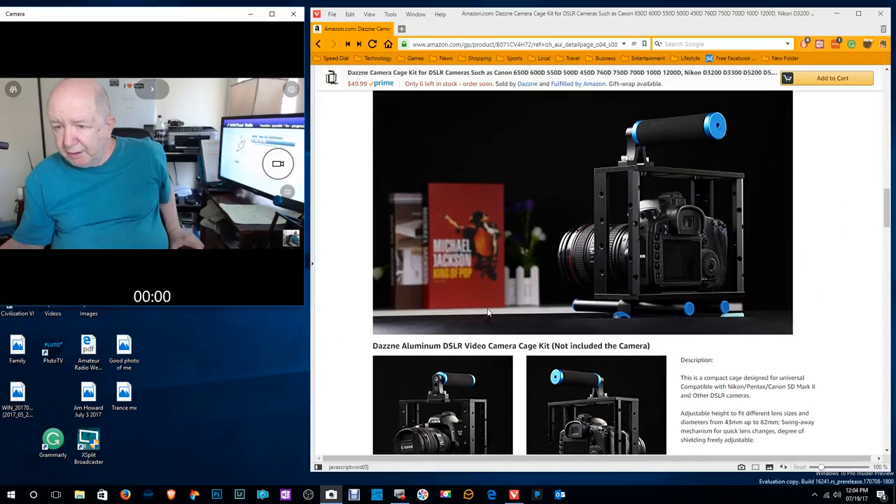
scroll("down", 3)
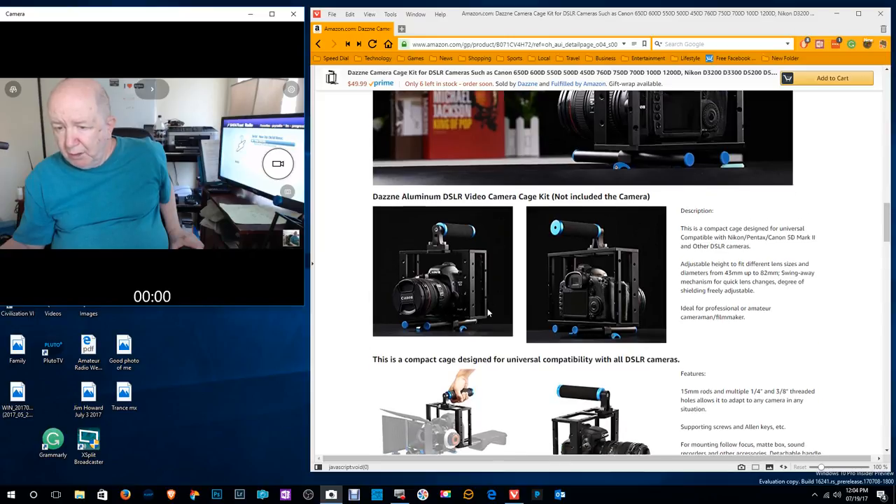
scroll("down", 3)
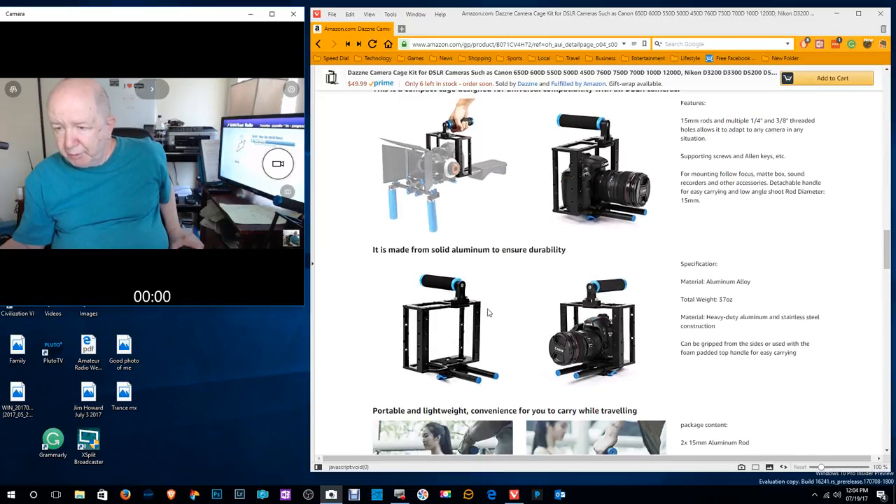
scroll("down", 3)
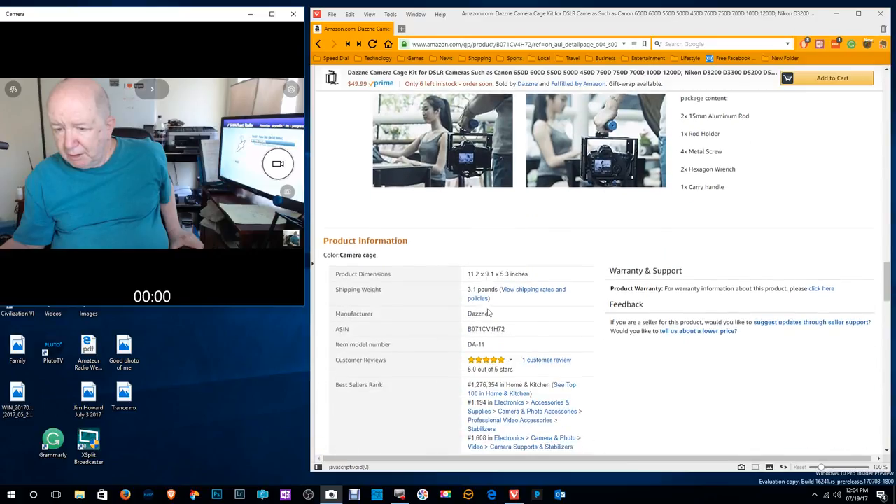
scroll("down", 3)
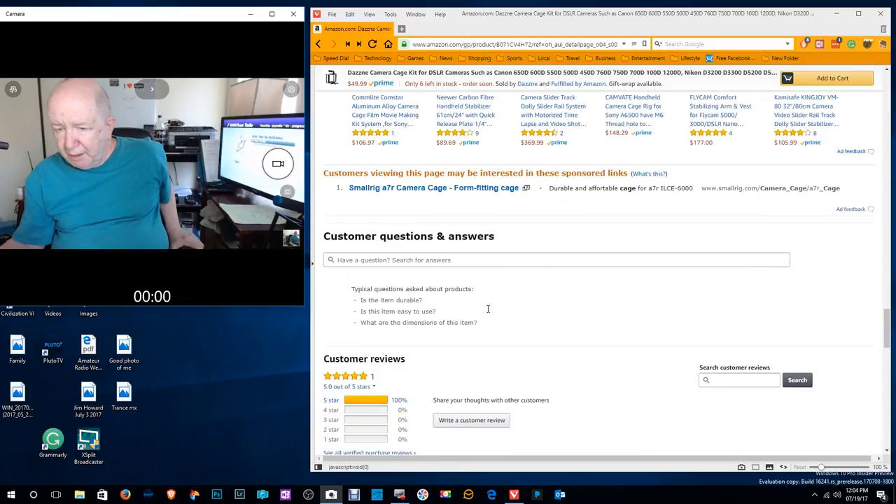